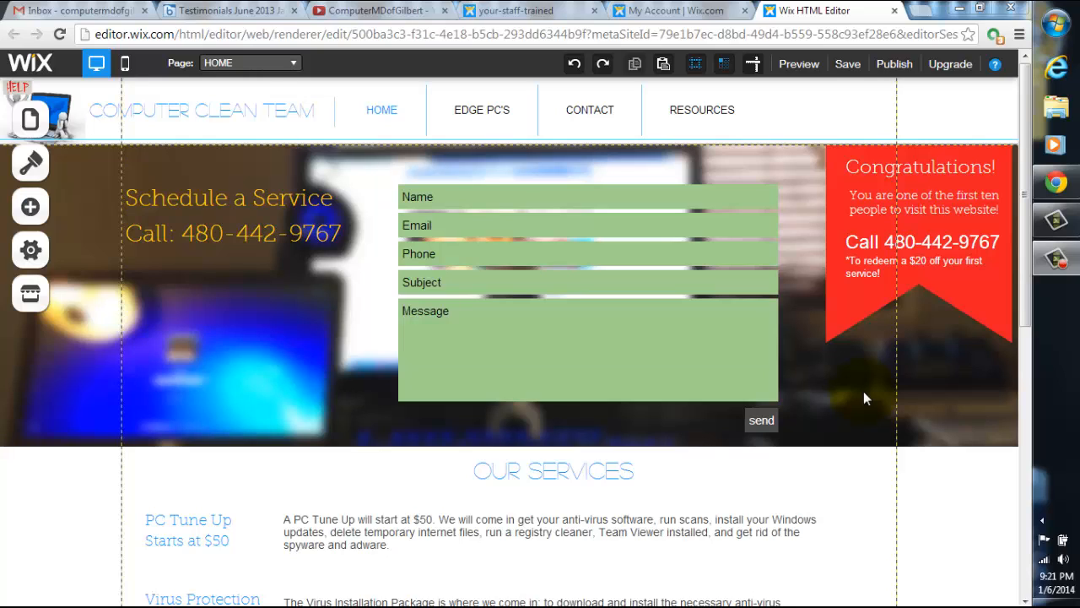
{"action": "mouse_move", "coordinate": [30, 293]}
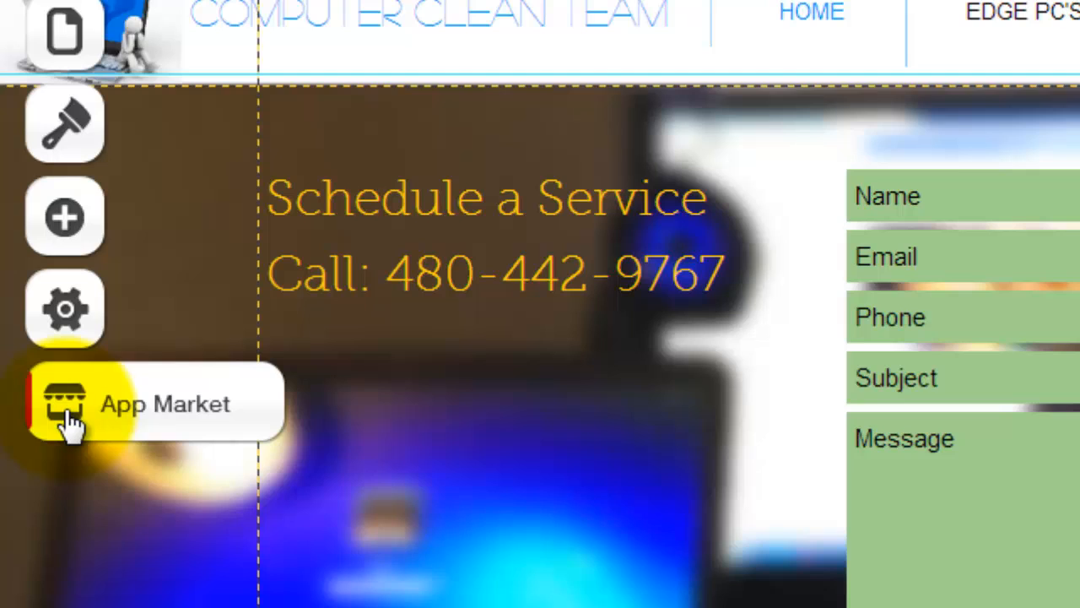
Bring up the Wix App Market from the left toolbar
{"action": "left_click", "coordinate": [64, 404]}
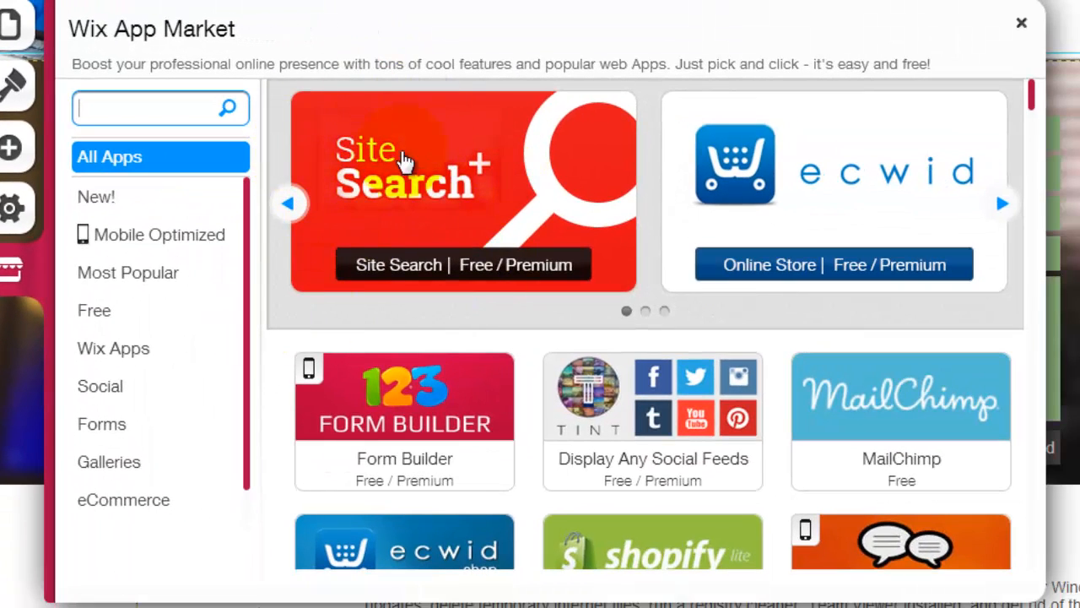
{"action": "mouse_move", "coordinate": [442, 211]}
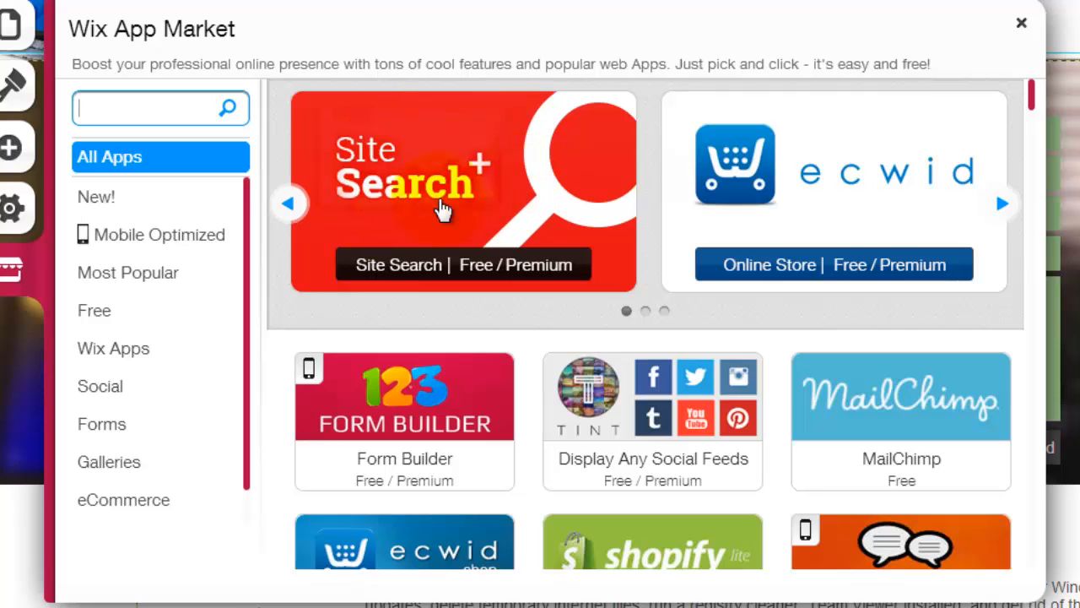
{"action": "mouse_move", "coordinate": [351, 189]}
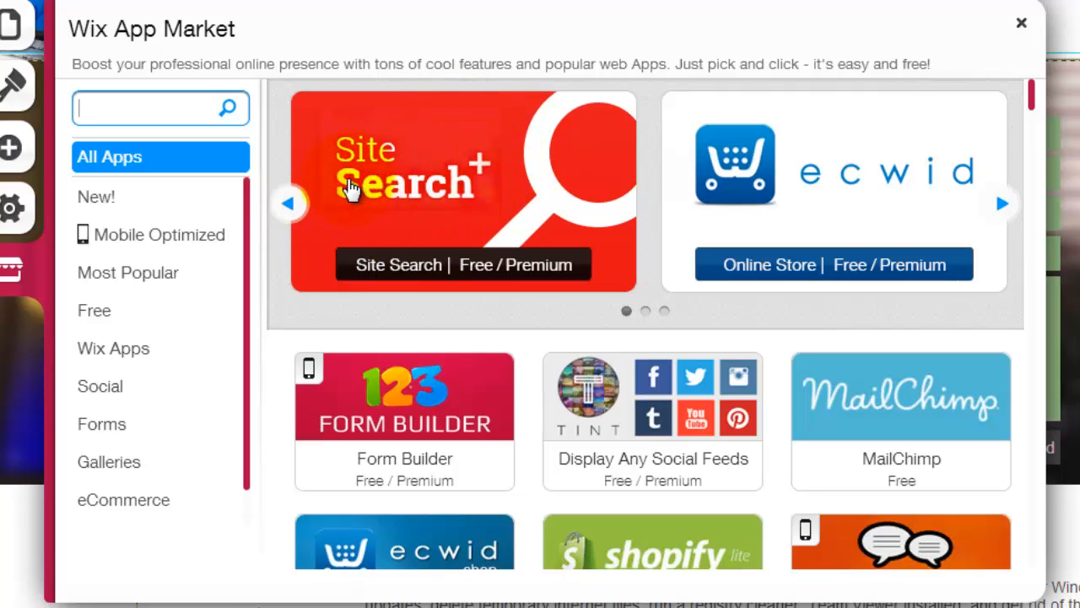
Browse the featured apps carousel and add Site Search+ to the page
{"action": "left_click", "coordinate": [1001, 203]}
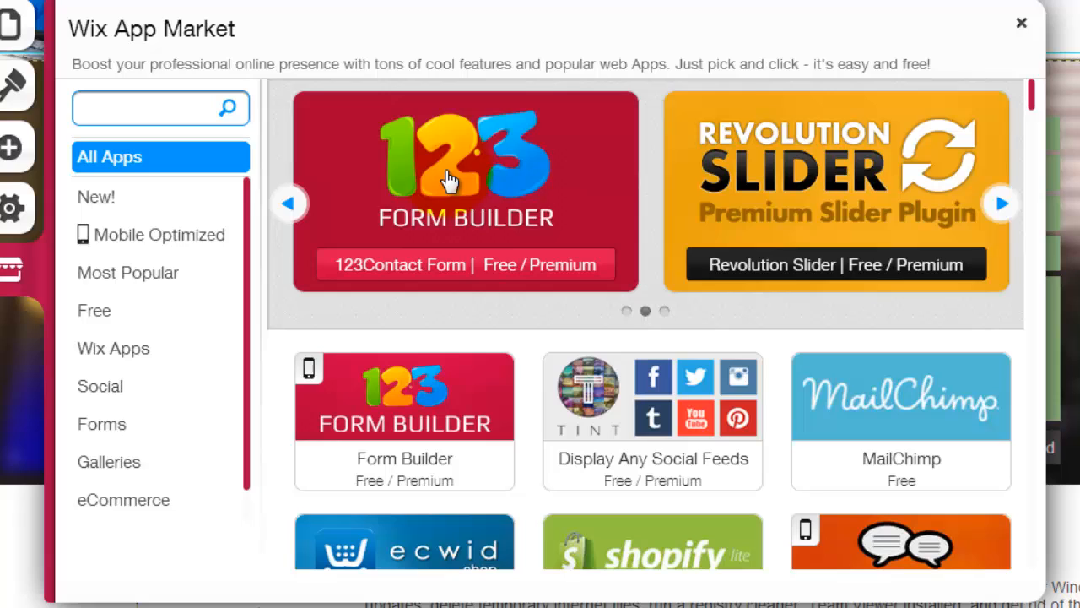
{"action": "left_click", "coordinate": [289, 202]}
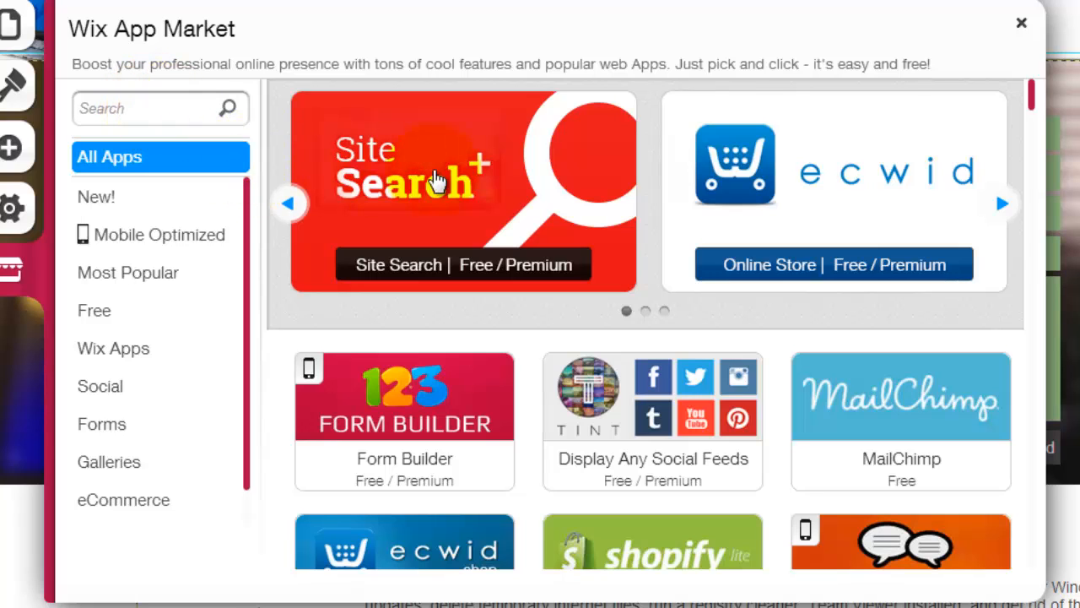
{"action": "left_click", "coordinate": [463, 189]}
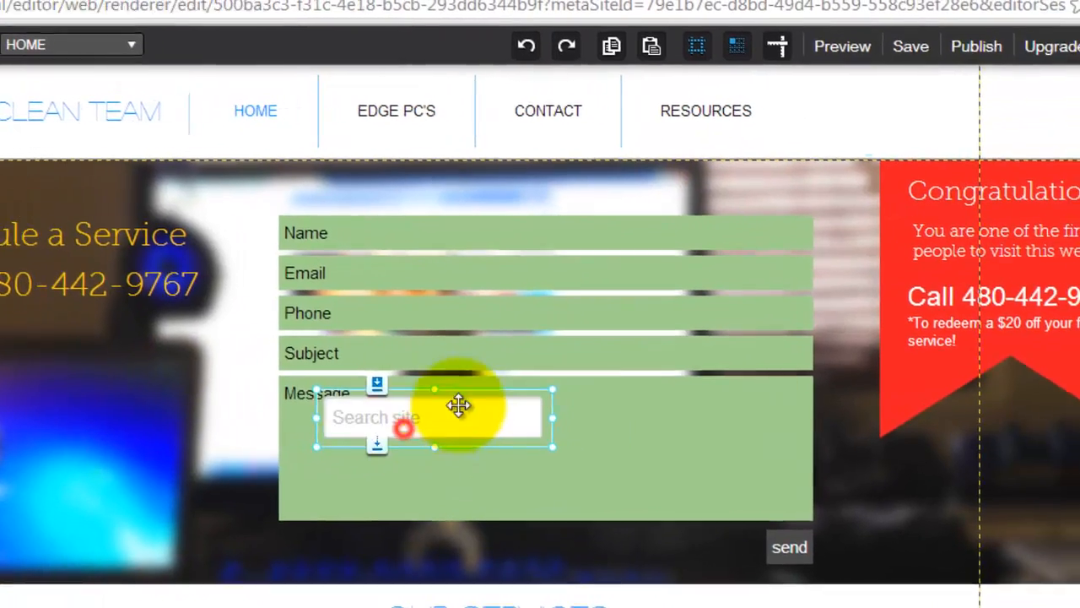
Move the search bar into the header beside RESOURCES and accept the grid-lines warning
{"action": "left_click_drag", "start_coordinate": [436, 418], "coordinate": [851, 120]}
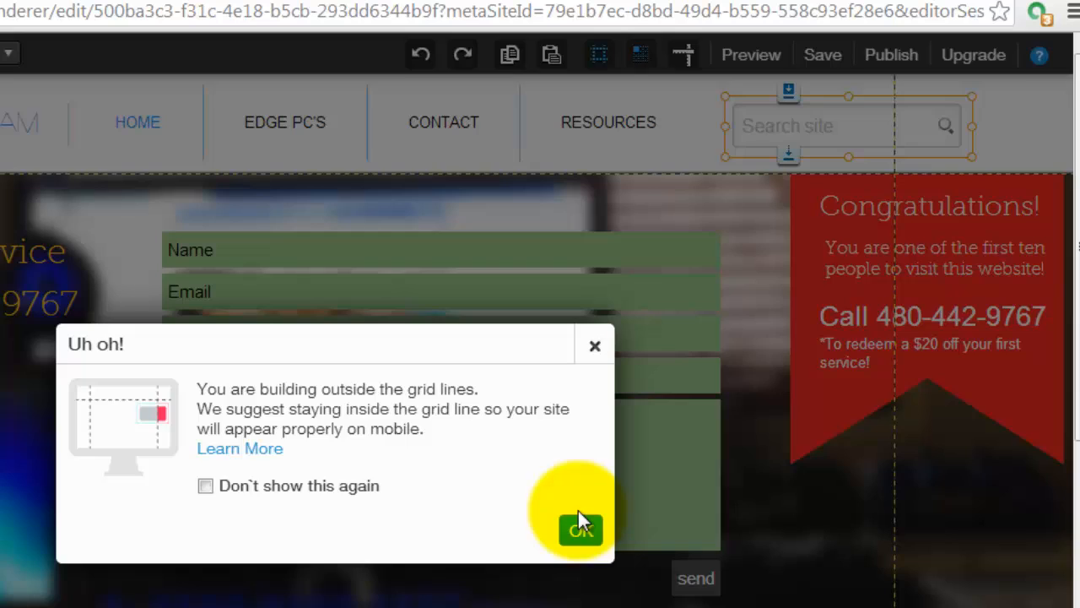
{"action": "left_click", "coordinate": [581, 530]}
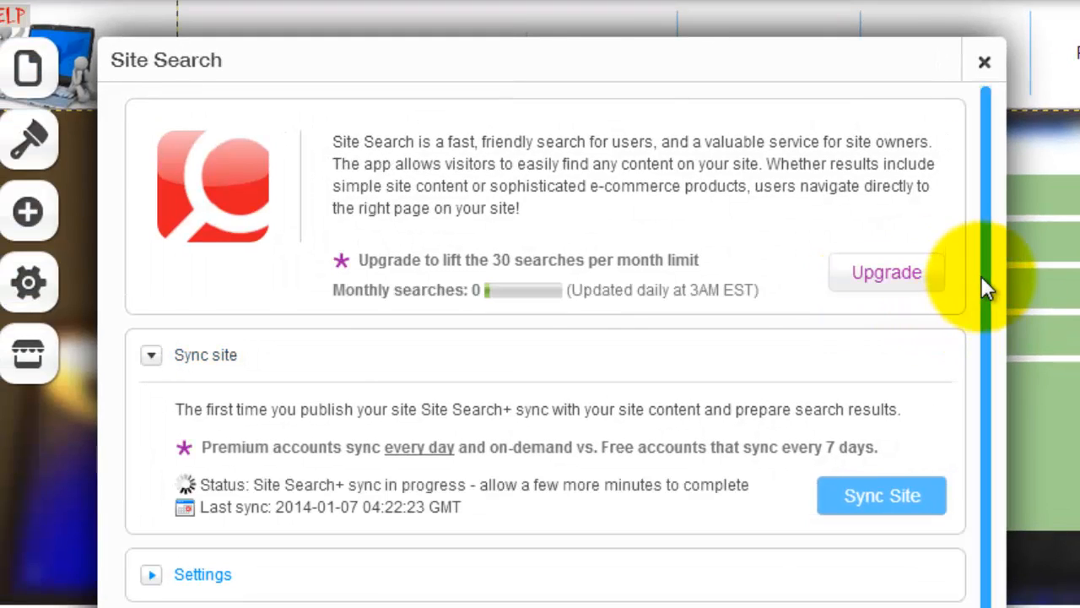
{"action": "mouse_move", "coordinate": [813, 285]}
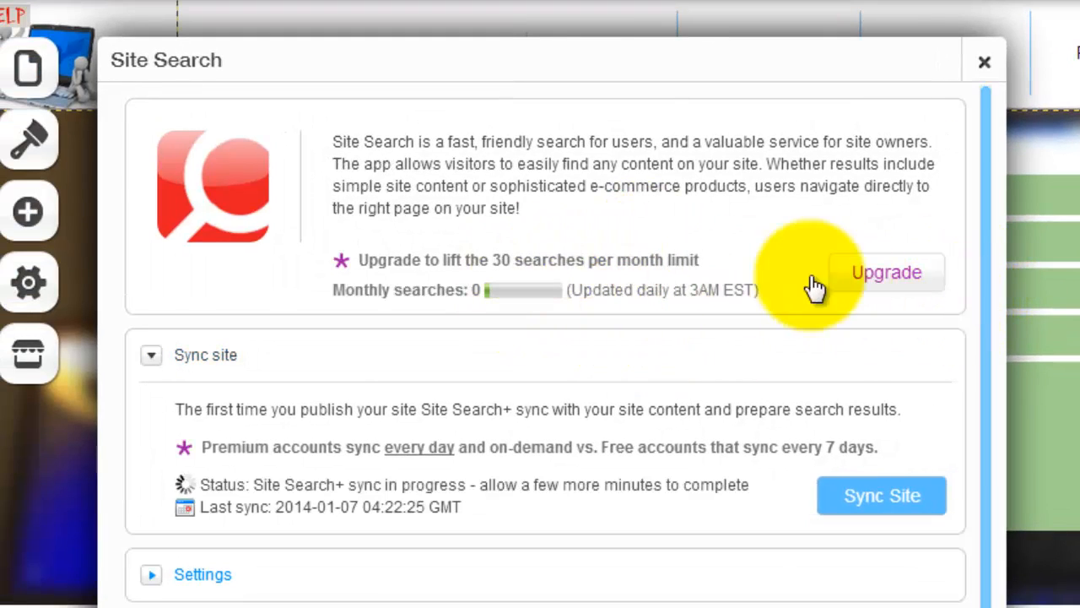
{"action": "mouse_move", "coordinate": [486, 194]}
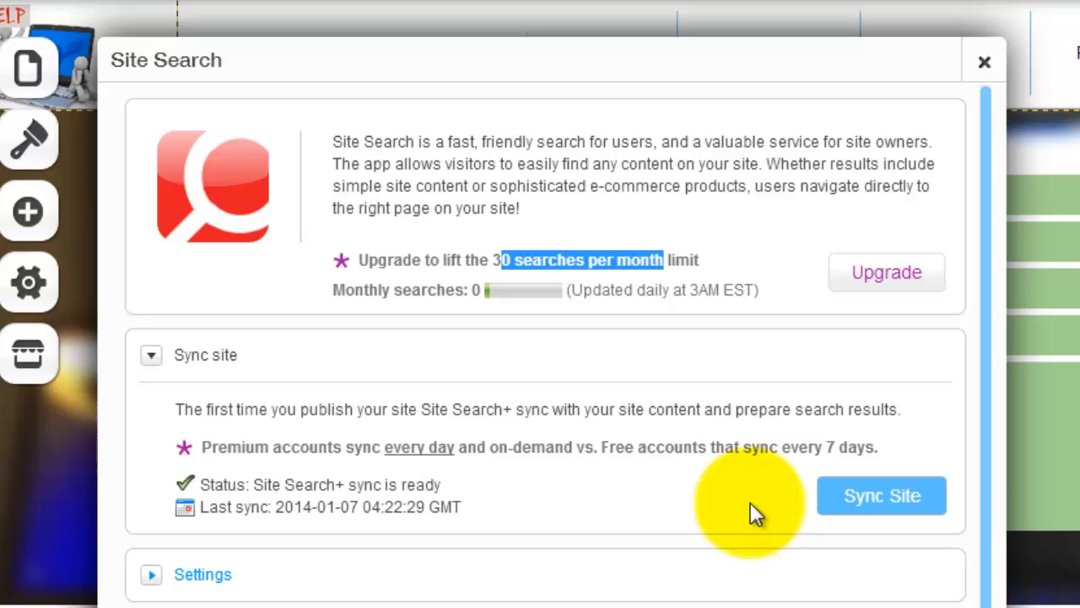
{"action": "mouse_move", "coordinate": [979, 280]}
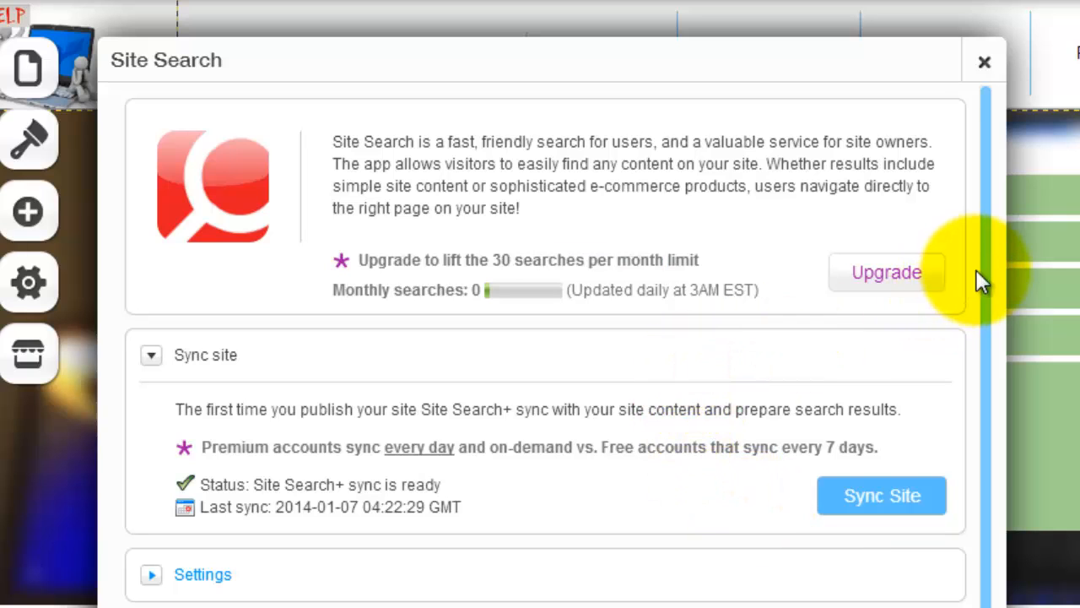
Scroll down the Site Search settings panel once the site sync shows ready
{"action": "scroll", "scroll_direction": "down", "scroll_amount": 3}
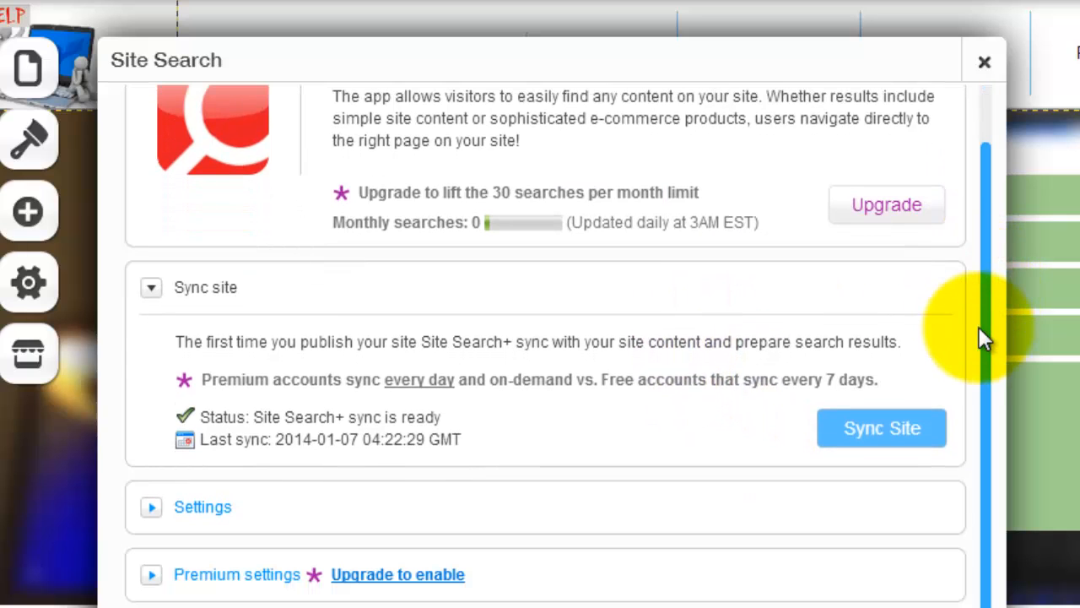
{"action": "scroll", "scroll_direction": "down", "scroll_amount": 3}
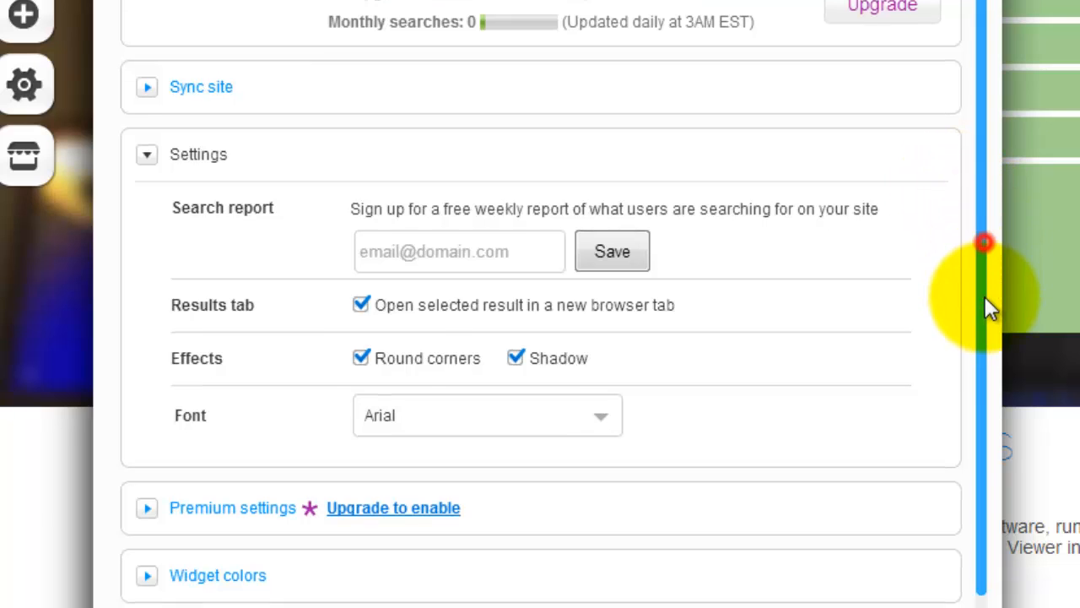
Scroll through the search report, results tab, effects and font options
{"action": "scroll", "scroll_direction": "down", "scroll_amount": 3}
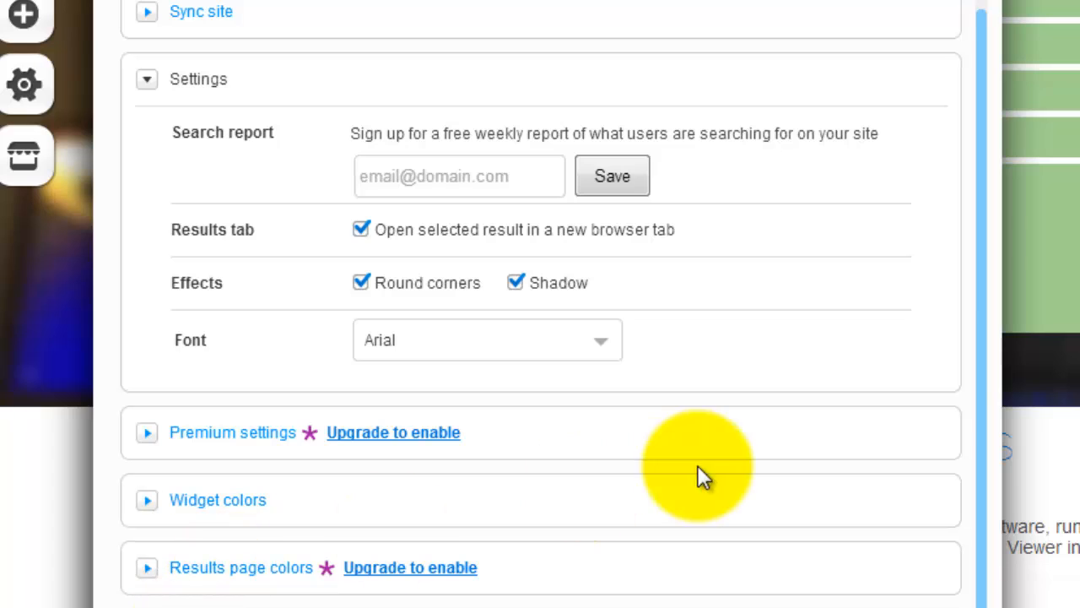
{"action": "mouse_move", "coordinate": [988, 375]}
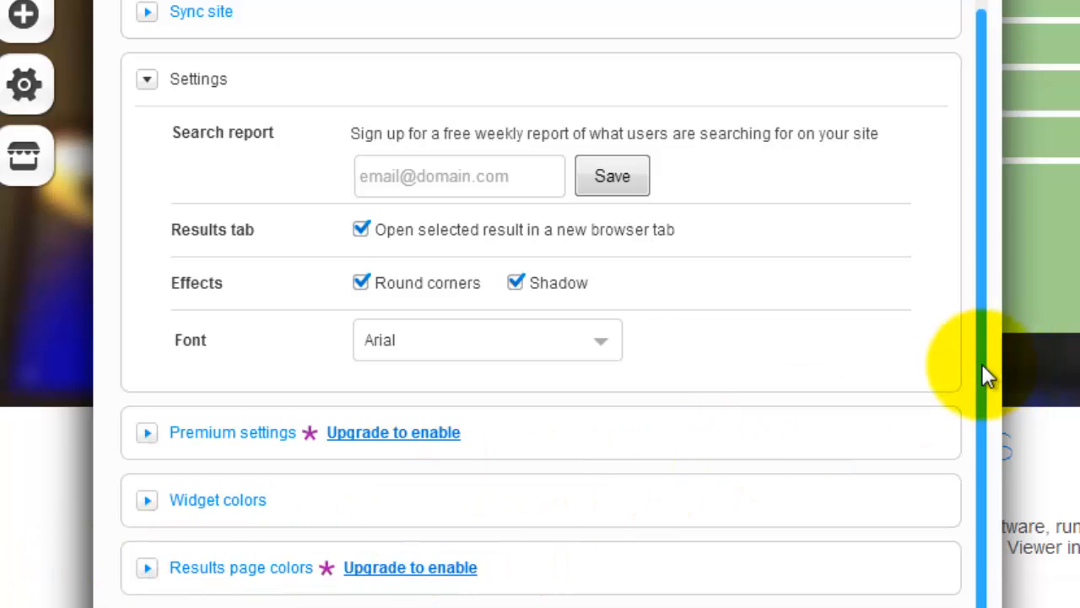
{"action": "scroll", "scroll_direction": "up", "scroll_amount": 3}
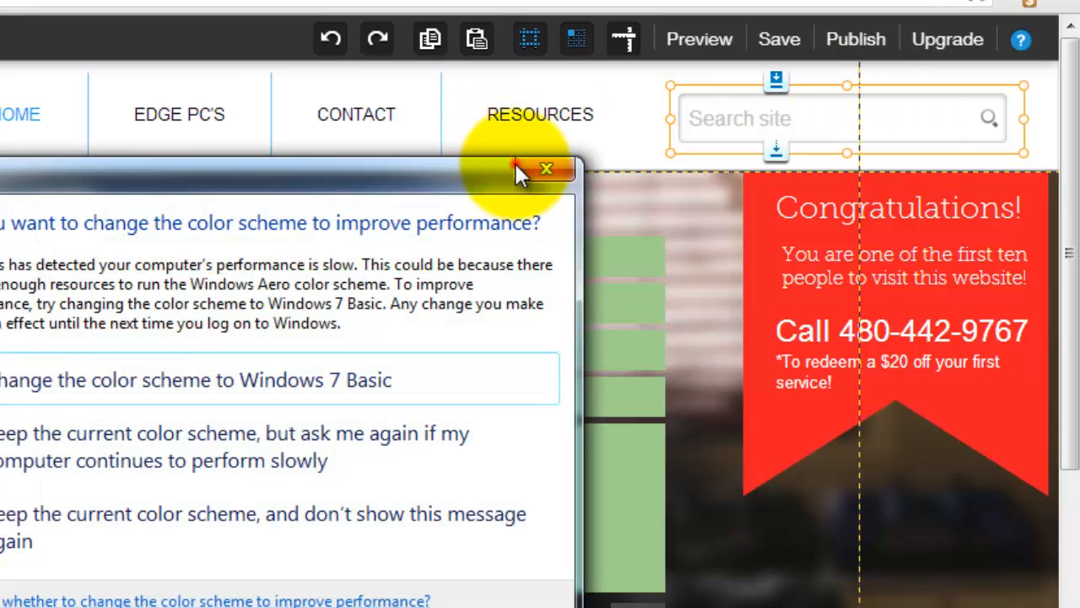
Dismiss the Windows colour scheme performance prompt
{"action": "left_click", "coordinate": [544, 169]}
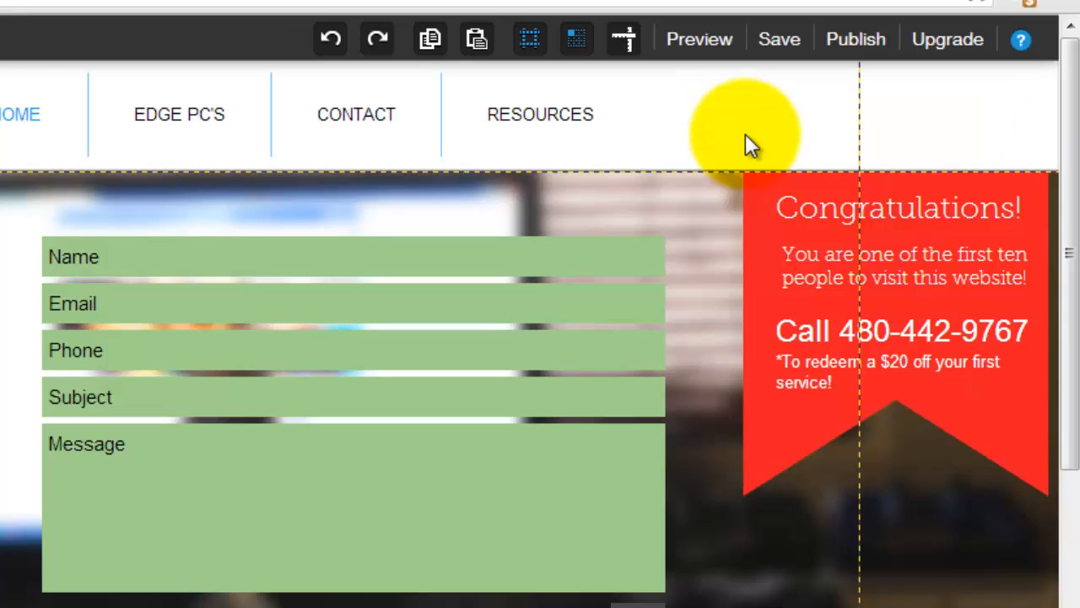
{"action": "mouse_move", "coordinate": [1072, 346]}
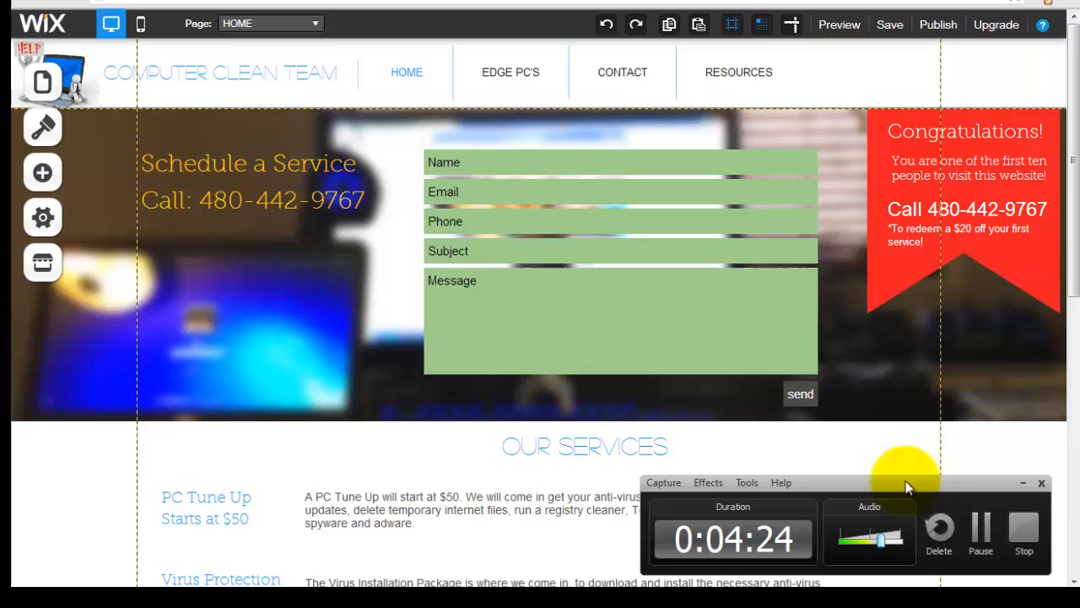
{"action": "mouse_move", "coordinate": [987, 493]}
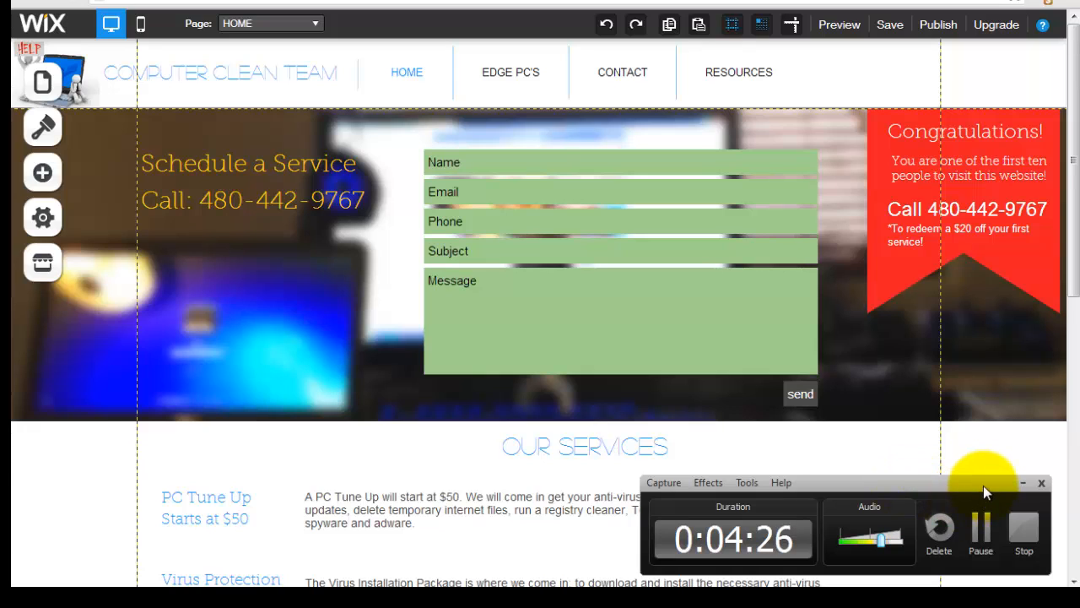